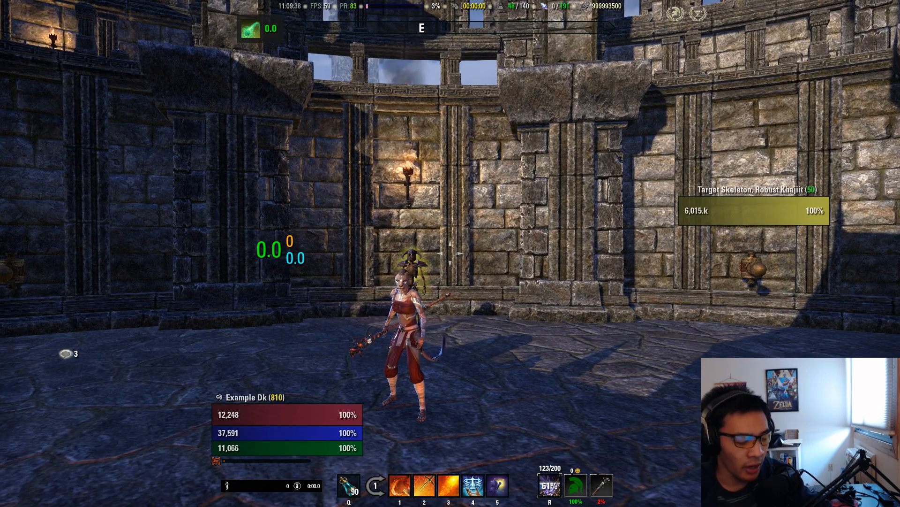
Step: Show the inventory to review the Khajiit's equipped gear and magicka stats
{"action": "key", "text": "I"}
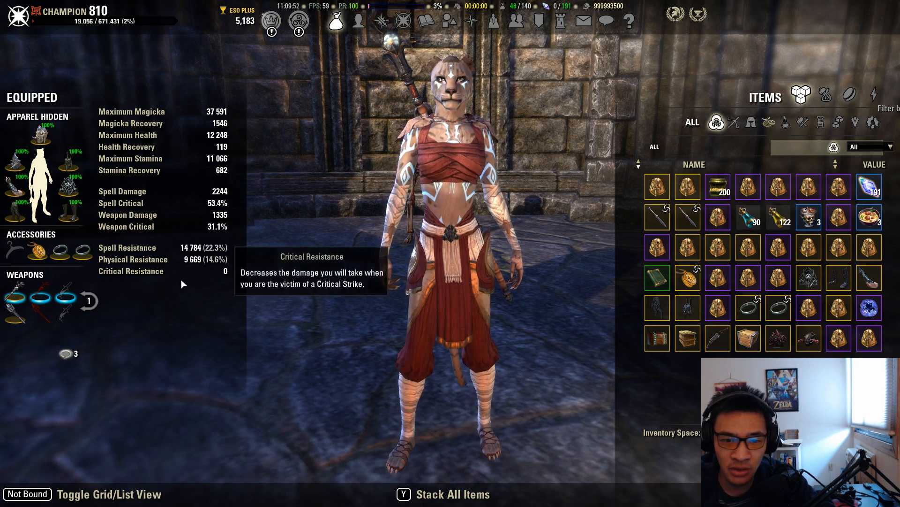
{"action": "mouse_move", "coordinate": [39, 138]}
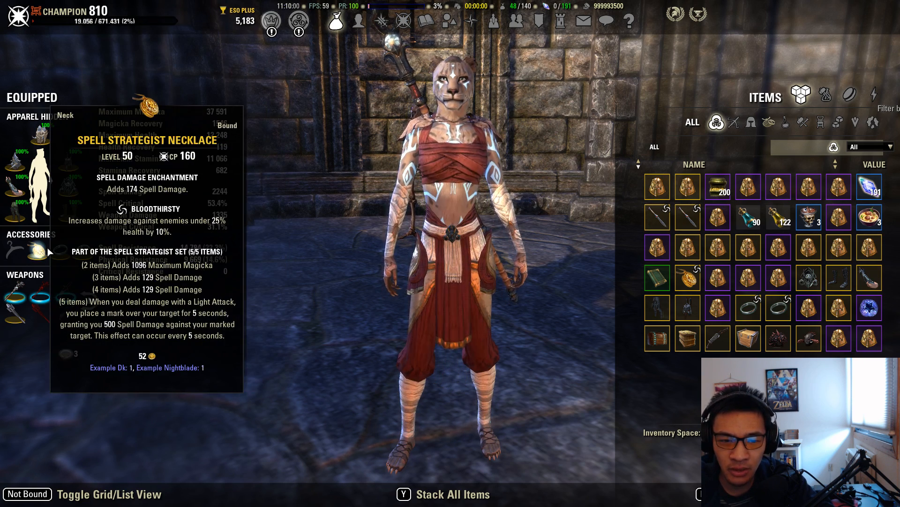
{"action": "mouse_move", "coordinate": [56, 248]}
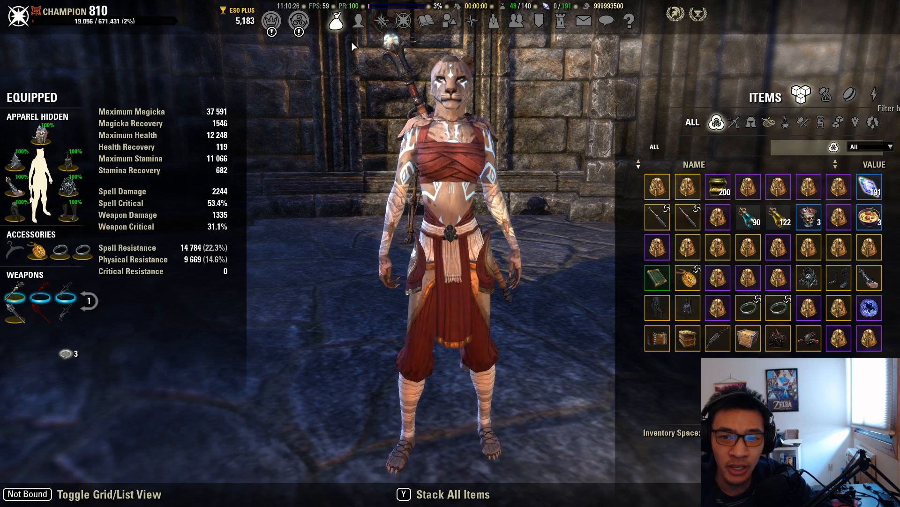
Step: Show the Example Dk character sheet with full attributes and active effects
{"action": "left_click", "coordinate": [358, 21]}
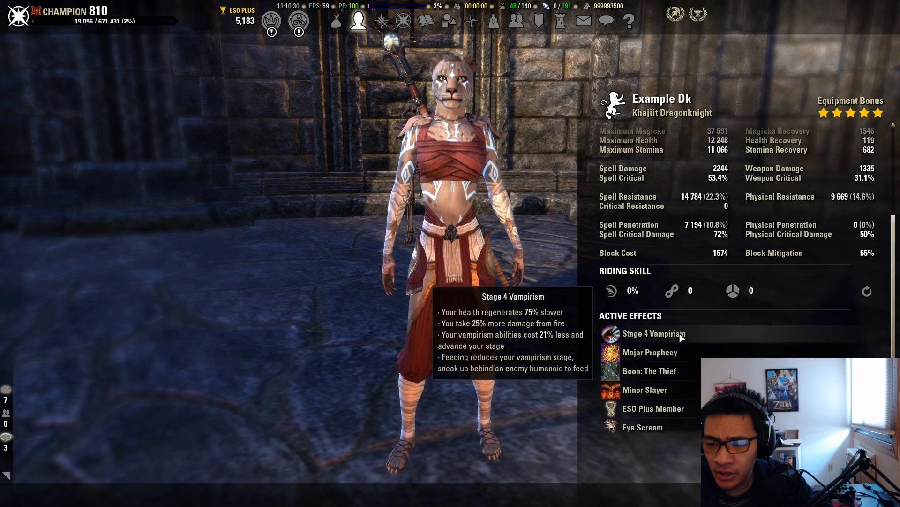
{"action": "mouse_move", "coordinate": [687, 378]}
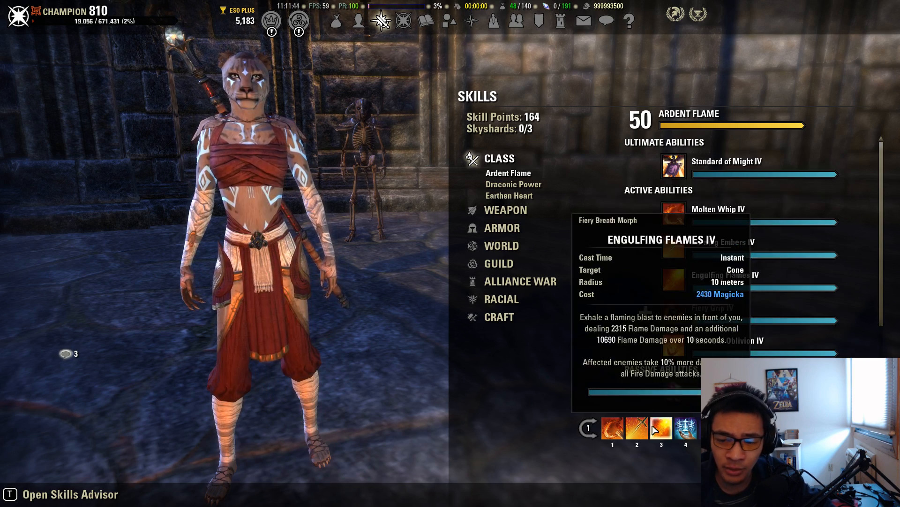
{"action": "mouse_move", "coordinate": [674, 165]}
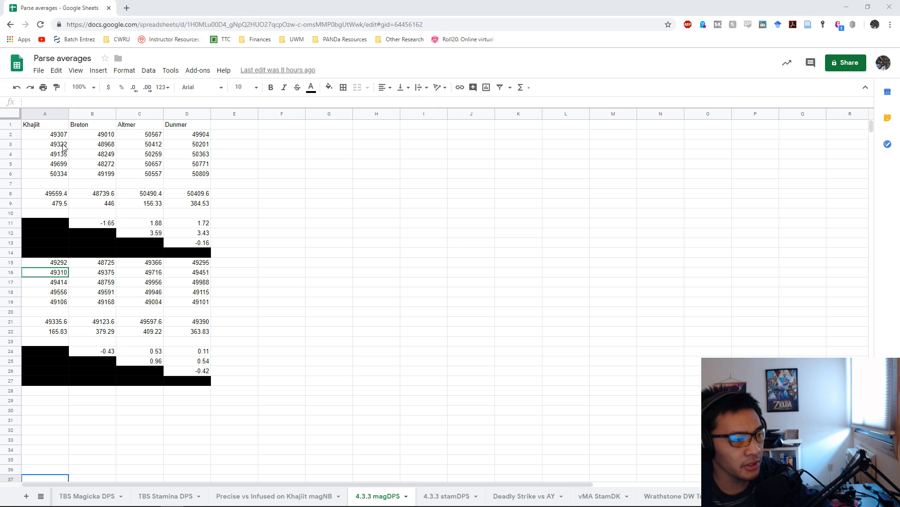
{"action": "left_click", "coordinate": [44, 134]}
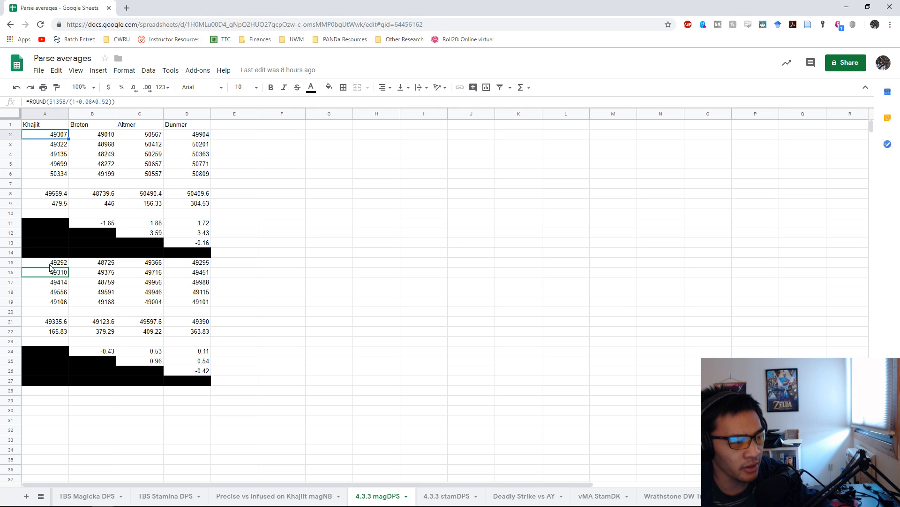
{"action": "left_click", "coordinate": [45, 272]}
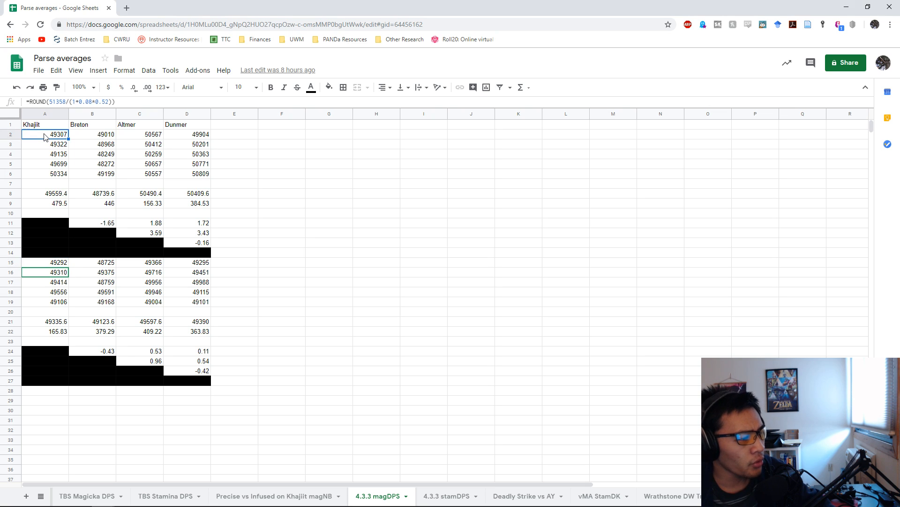
{"action": "mouse_move", "coordinate": [65, 192]}
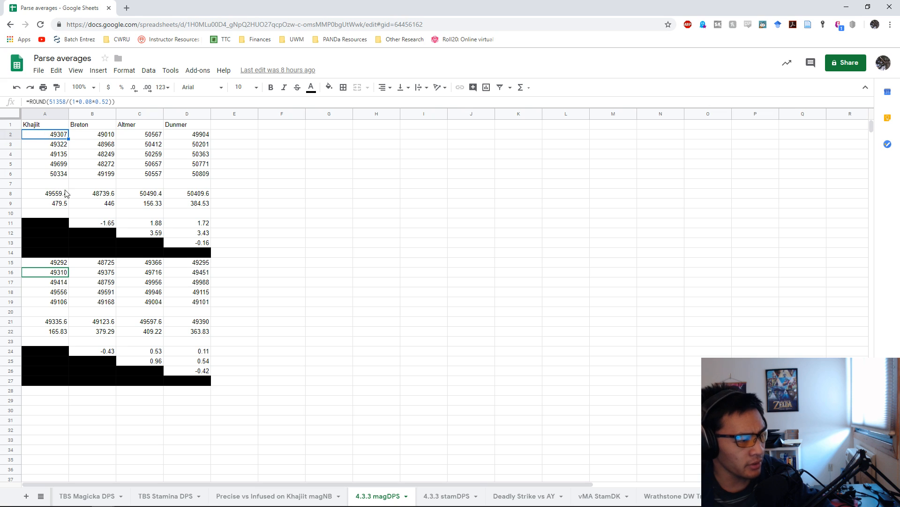
{"action": "left_click", "coordinate": [139, 193]}
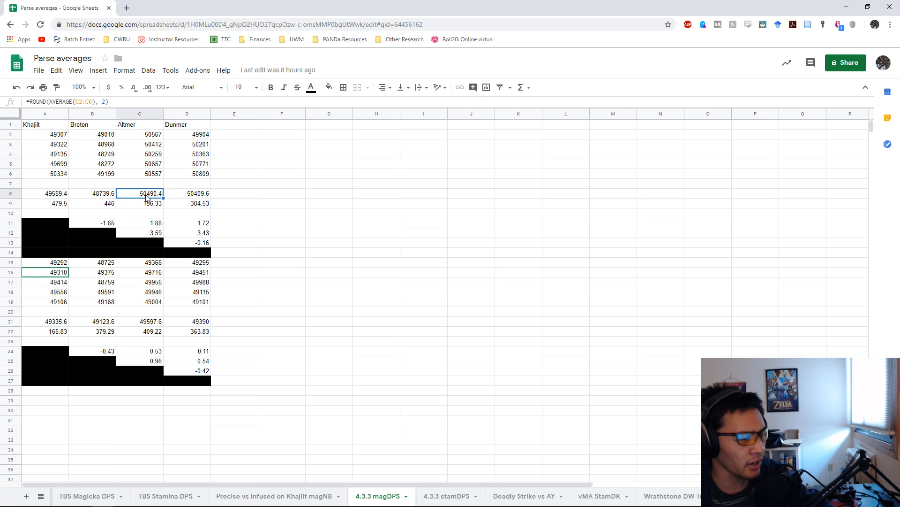
{"action": "mouse_move", "coordinate": [180, 208]}
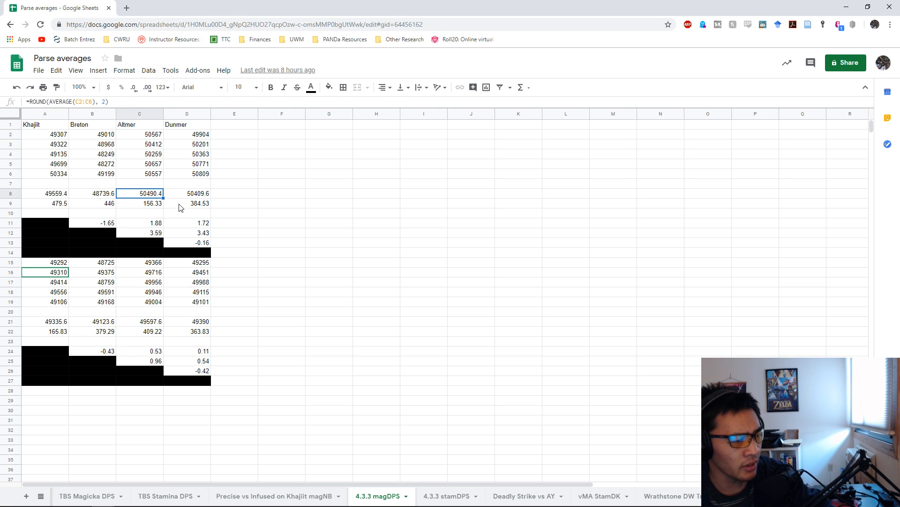
{"action": "mouse_move", "coordinate": [193, 193]}
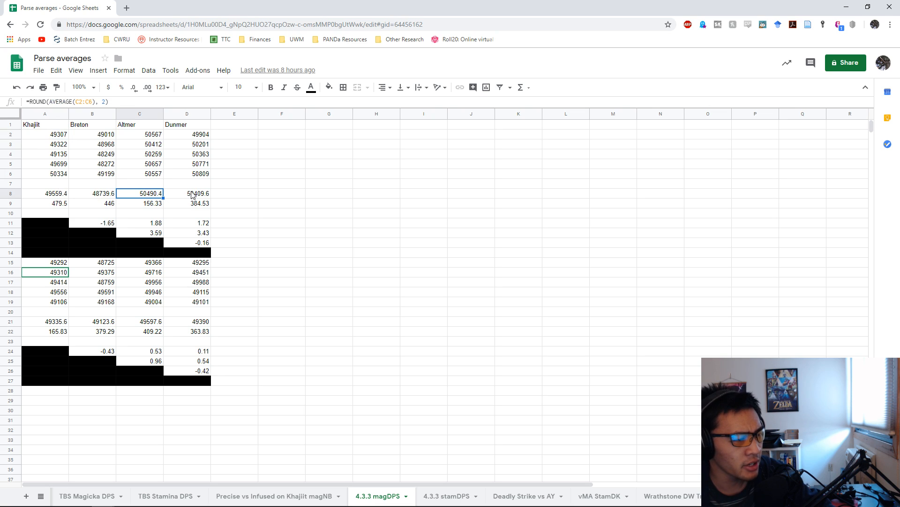
{"action": "left_click", "coordinate": [185, 193]}
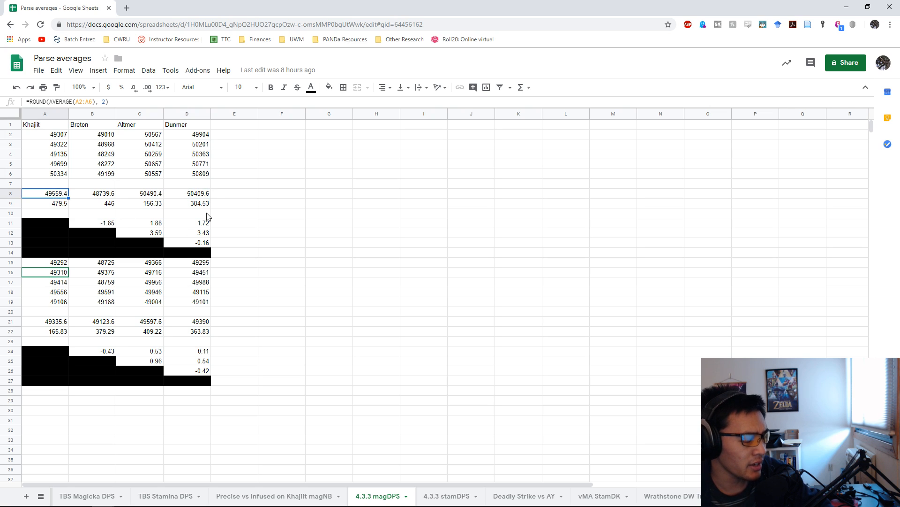
{"action": "mouse_move", "coordinate": [56, 208]}
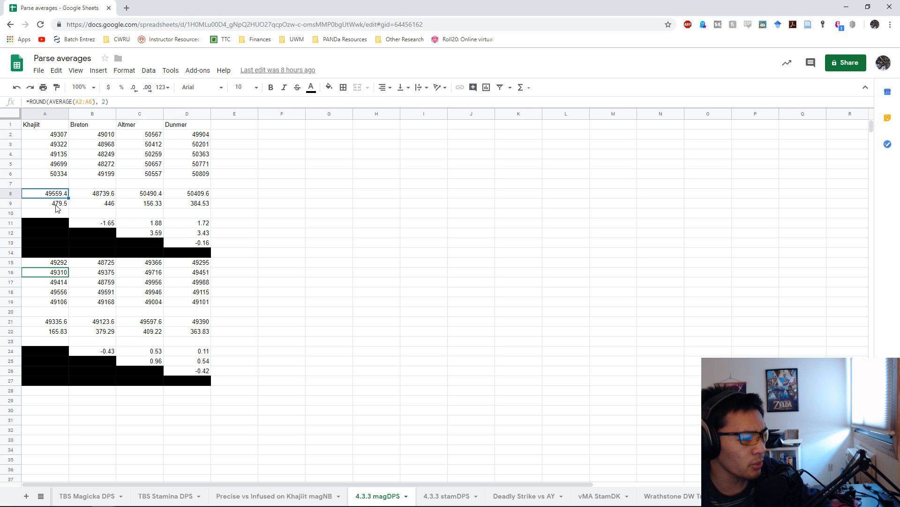
{"action": "left_click", "coordinate": [91, 194]}
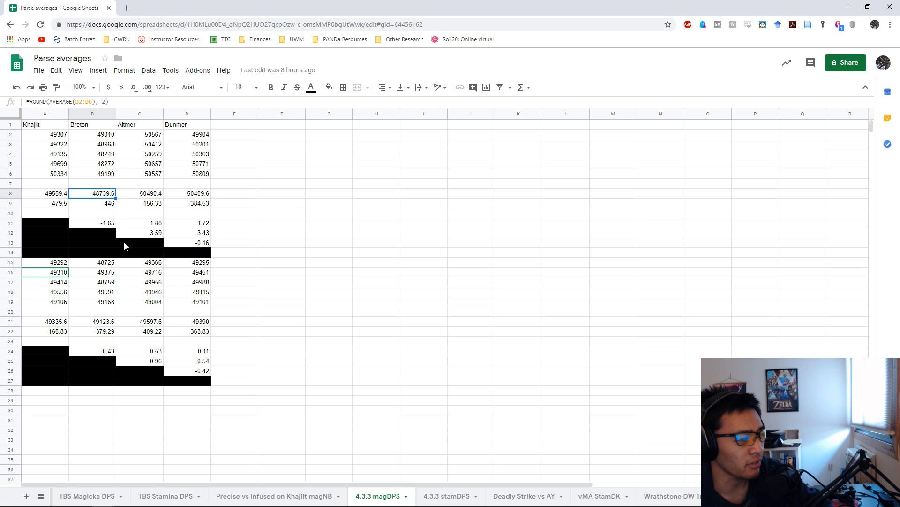
{"action": "mouse_move", "coordinate": [201, 199]}
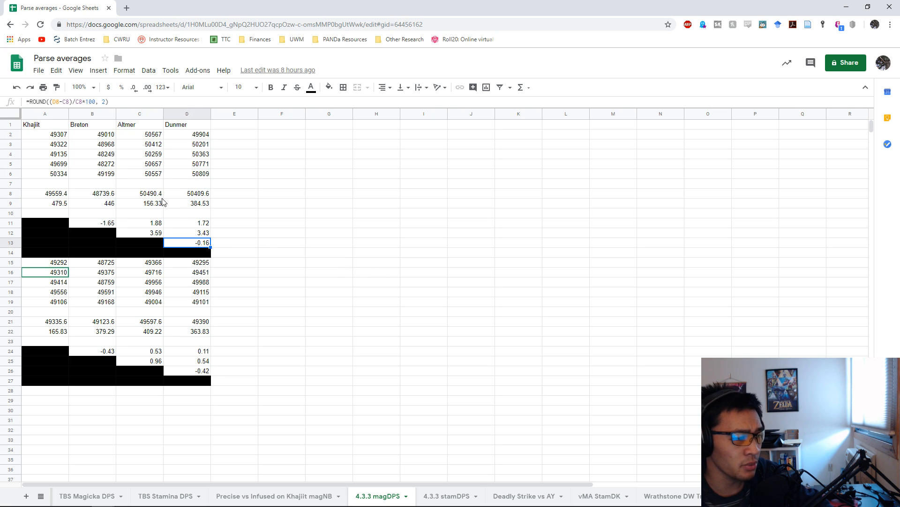
{"action": "left_click", "coordinate": [92, 194]}
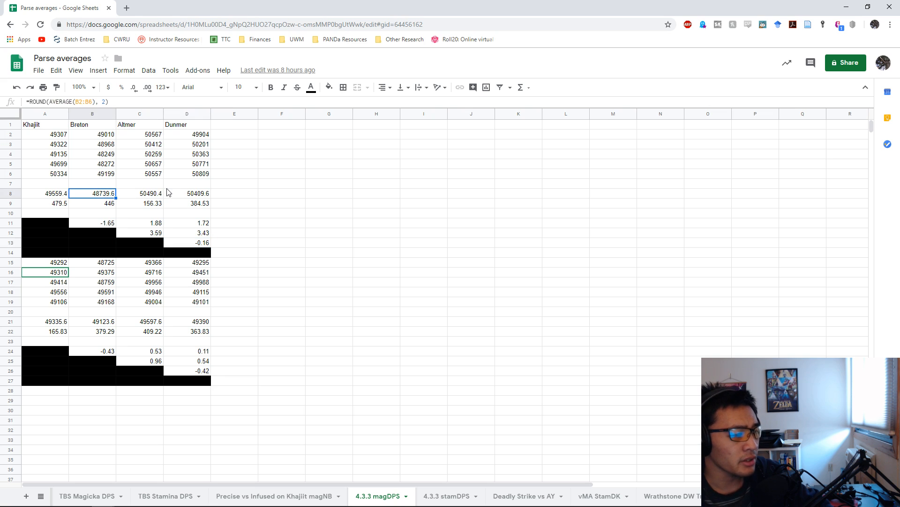
{"action": "mouse_move", "coordinate": [106, 213]}
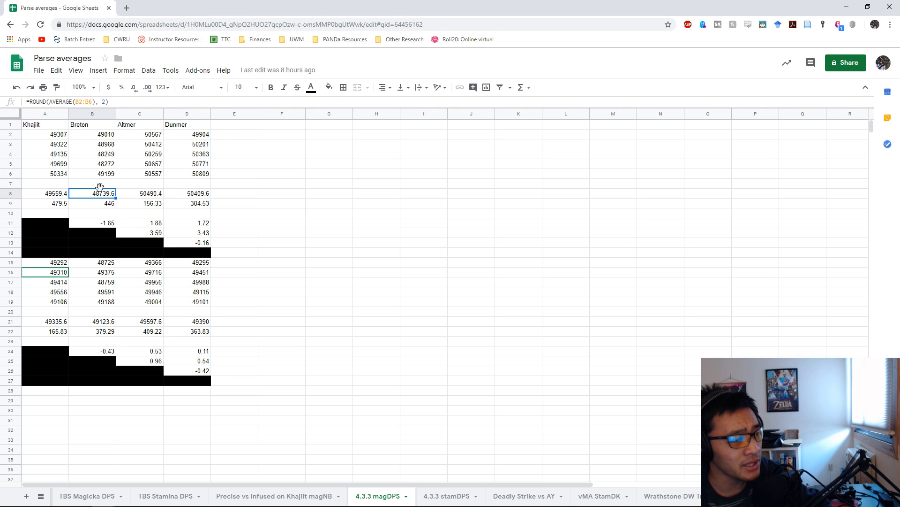
{"action": "mouse_move", "coordinate": [109, 179]}
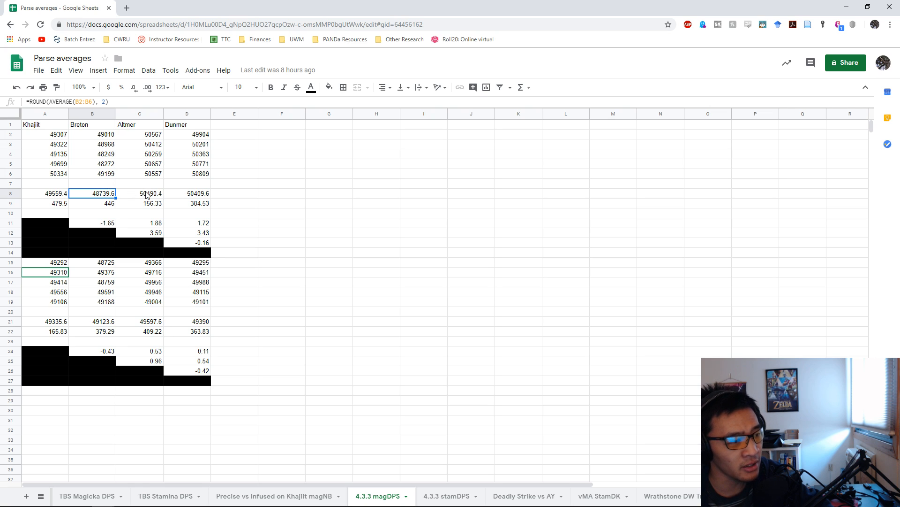
{"action": "left_click", "coordinate": [139, 193]}
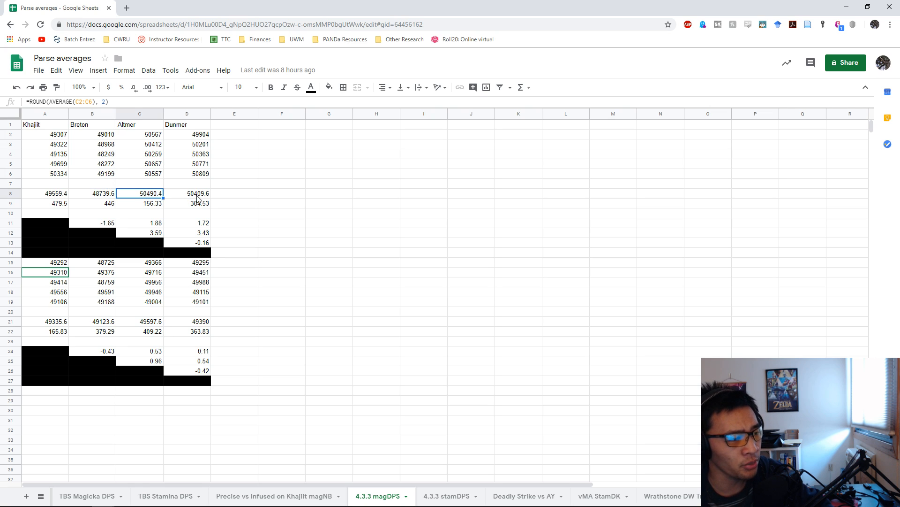
{"action": "left_click", "coordinate": [91, 193]}
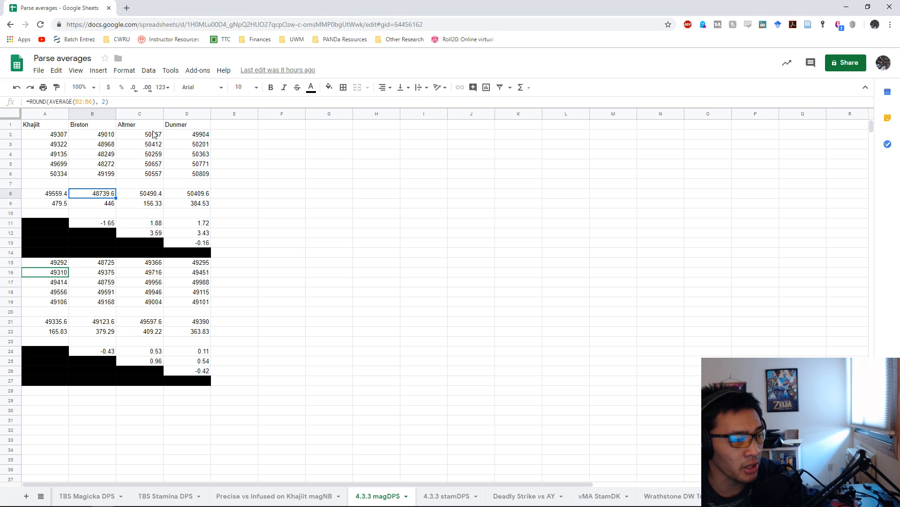
{"action": "mouse_move", "coordinate": [85, 151]}
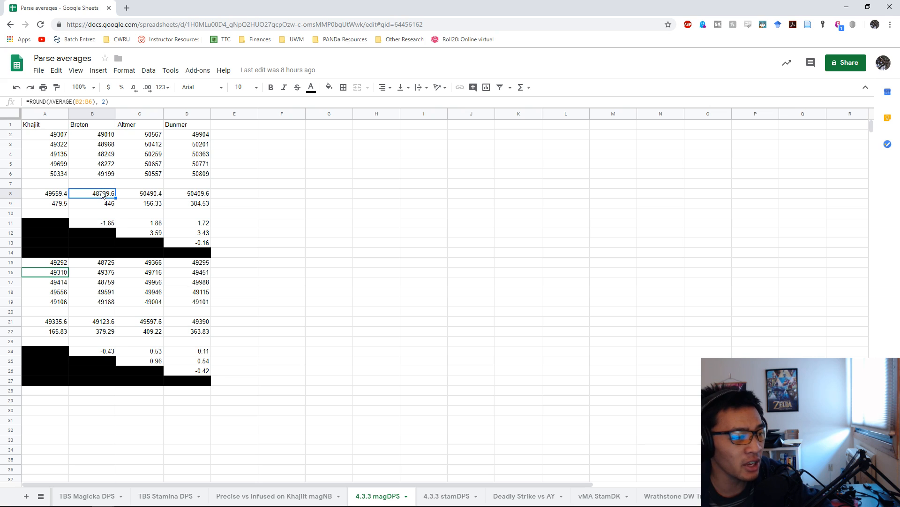
{"action": "left_click", "coordinate": [139, 193]}
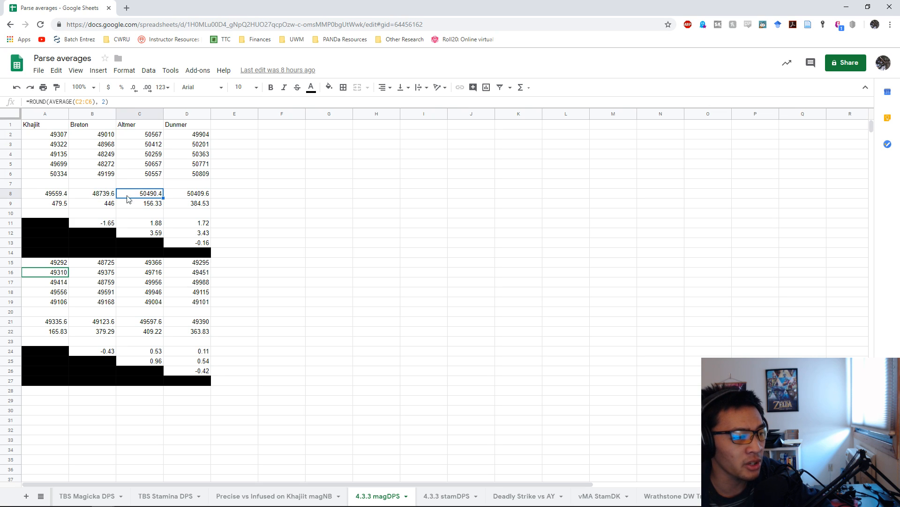
{"action": "left_click", "coordinate": [44, 194]}
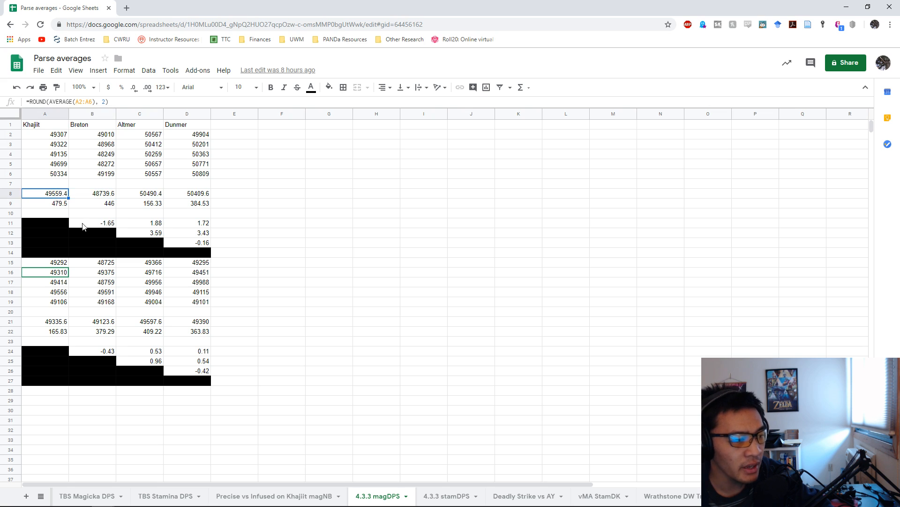
{"action": "left_click", "coordinate": [139, 232]}
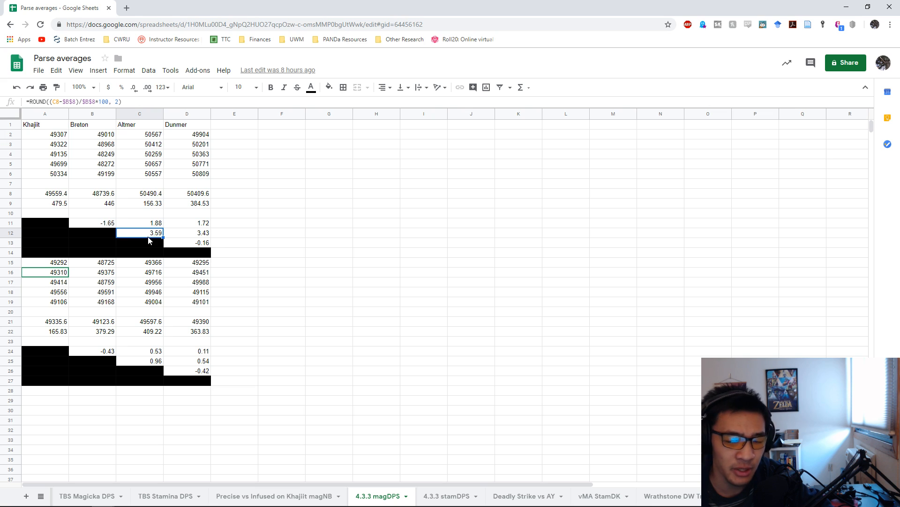
{"action": "left_click", "coordinate": [139, 193]}
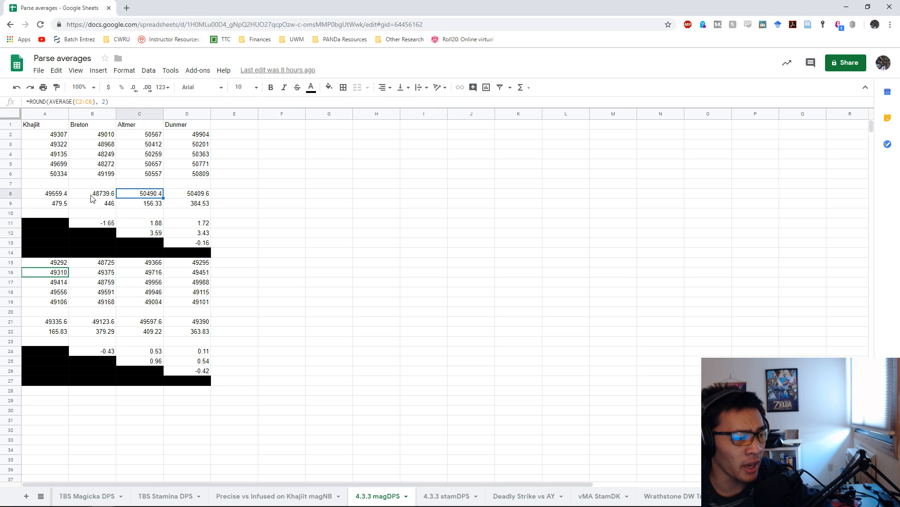
{"action": "left_click", "coordinate": [92, 193]}
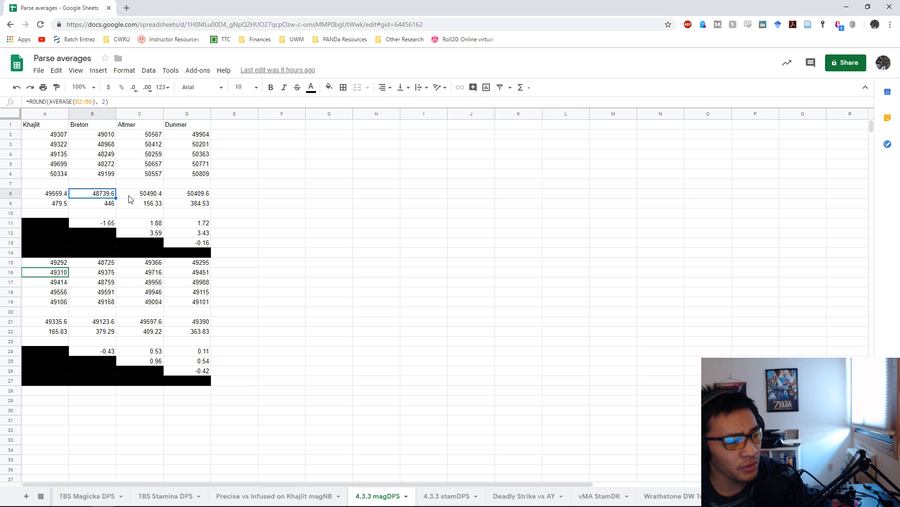
{"action": "left_click", "coordinate": [139, 193]}
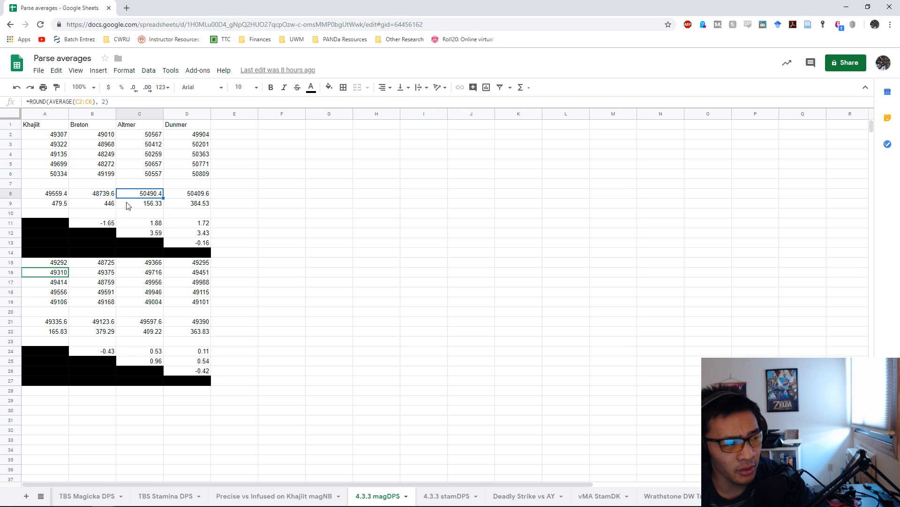
{"action": "left_click", "coordinate": [92, 194]}
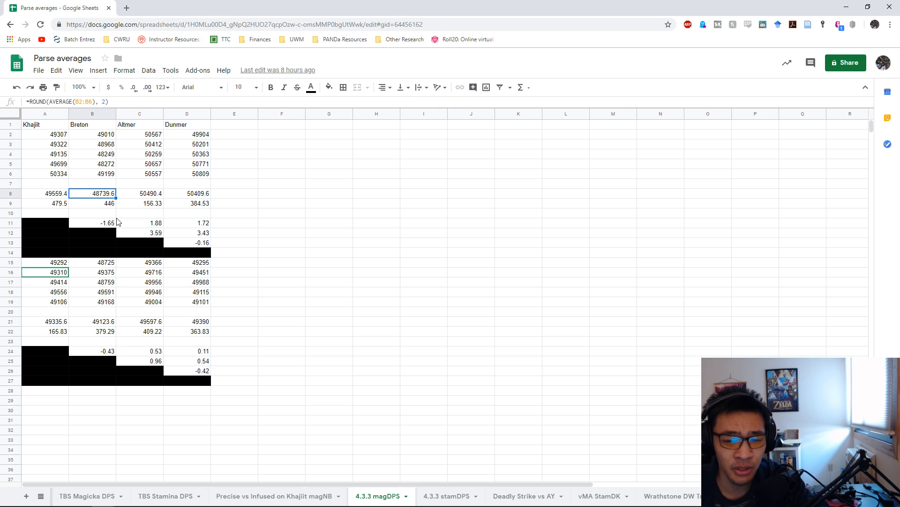
{"action": "mouse_move", "coordinate": [145, 178]}
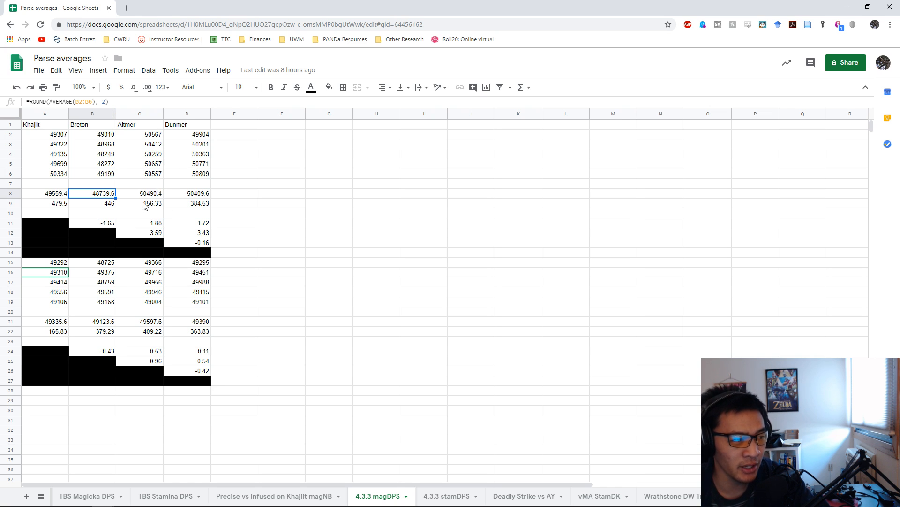
{"action": "left_click", "coordinate": [139, 193]}
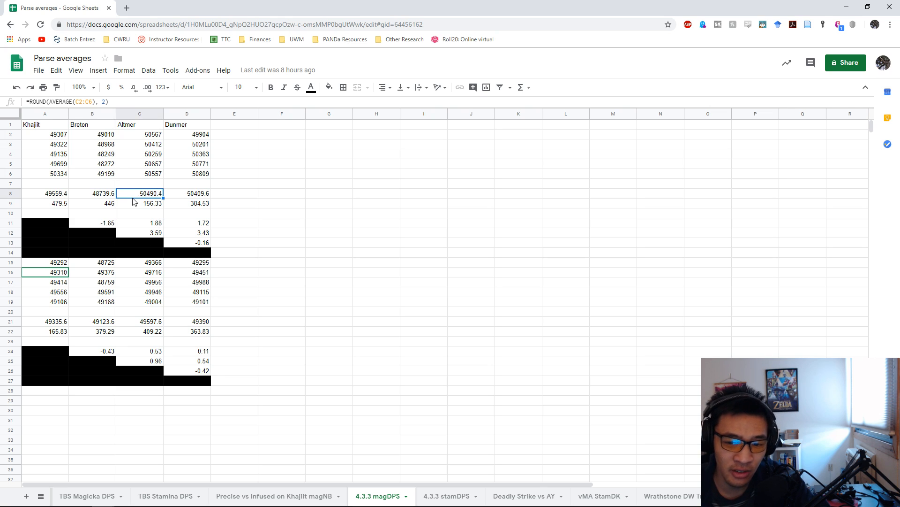
{"action": "mouse_move", "coordinate": [121, 224]}
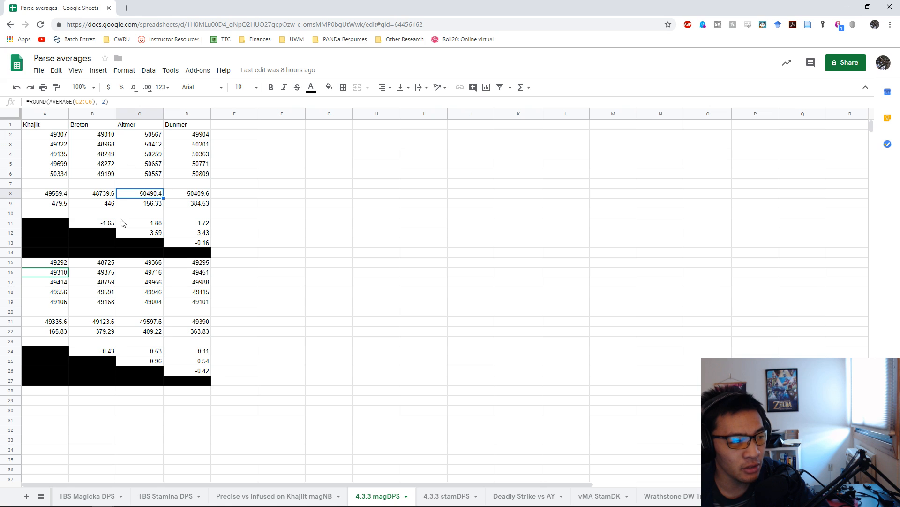
{"action": "mouse_move", "coordinate": [113, 195]}
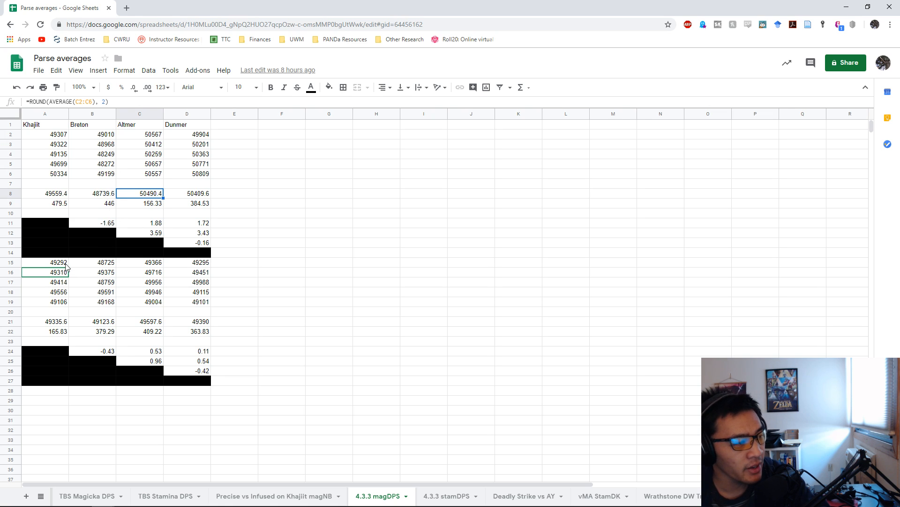
{"action": "left_click", "coordinate": [44, 262]}
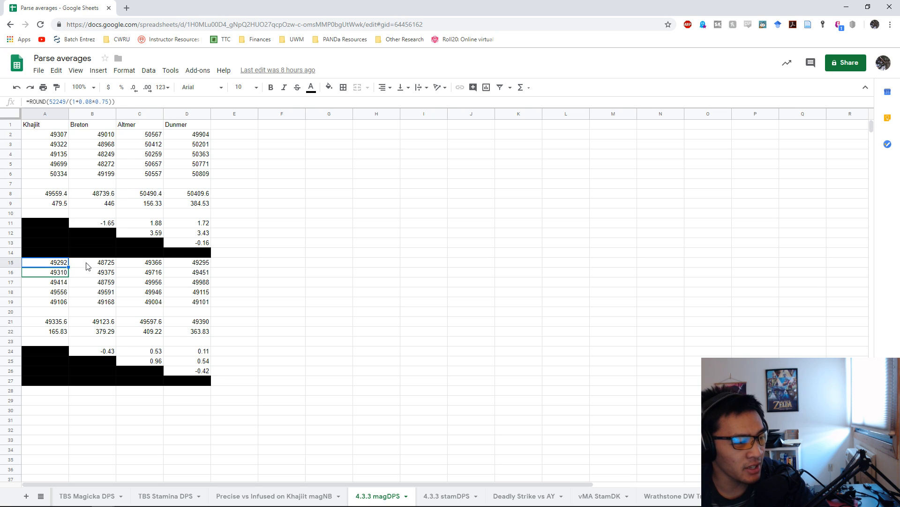
{"action": "mouse_move", "coordinate": [145, 328]}
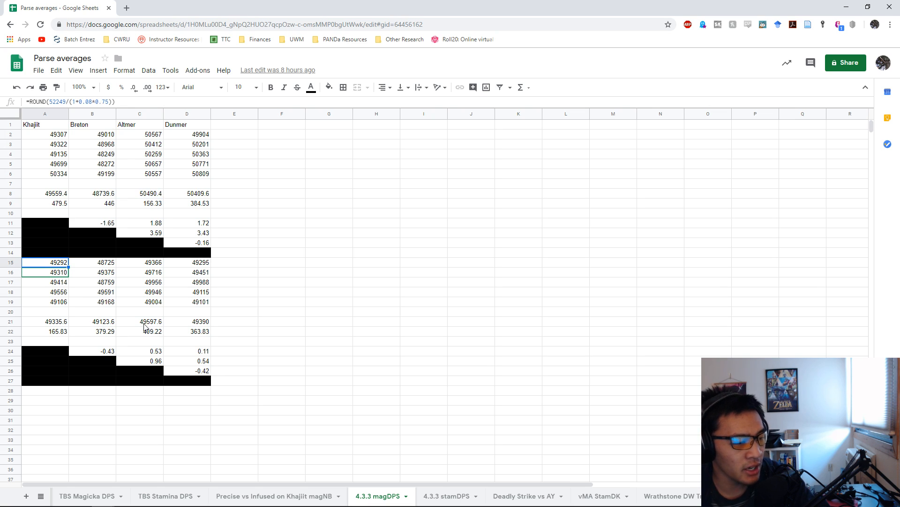
{"action": "left_click", "coordinate": [139, 321]}
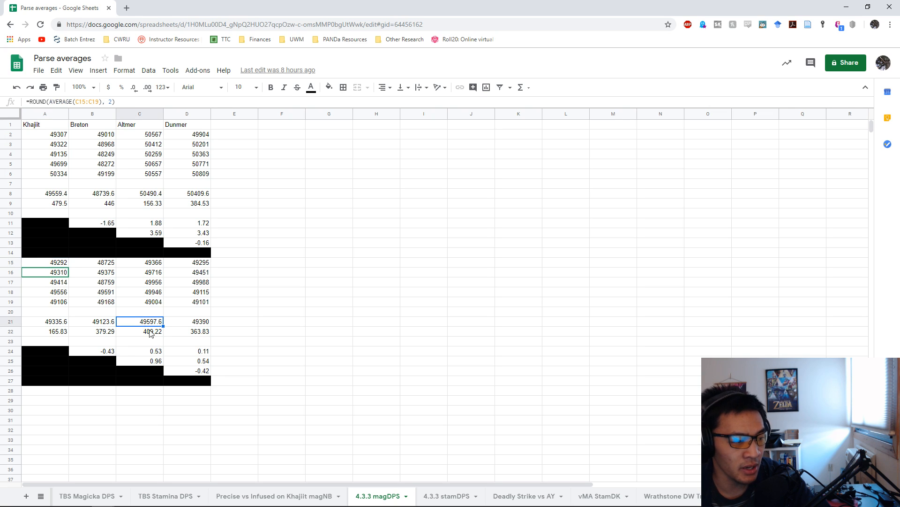
{"action": "mouse_move", "coordinate": [164, 349]}
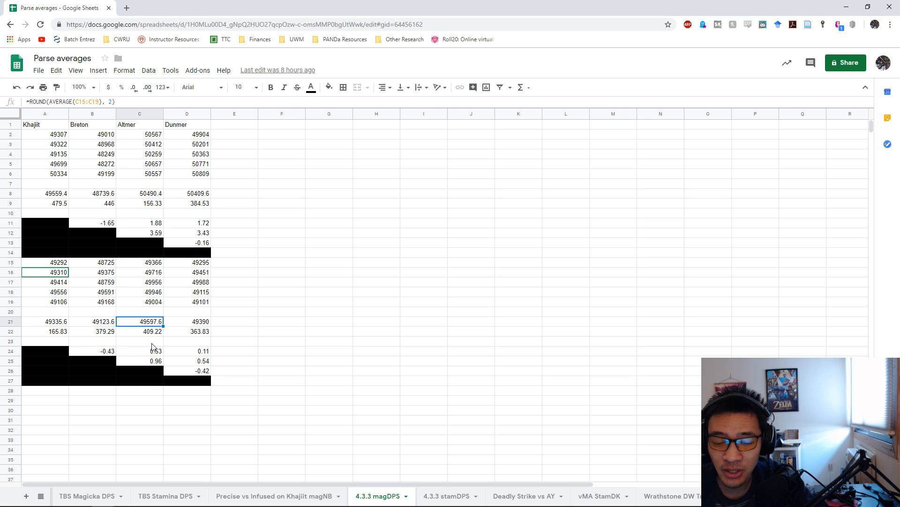
{"action": "mouse_move", "coordinate": [118, 315]}
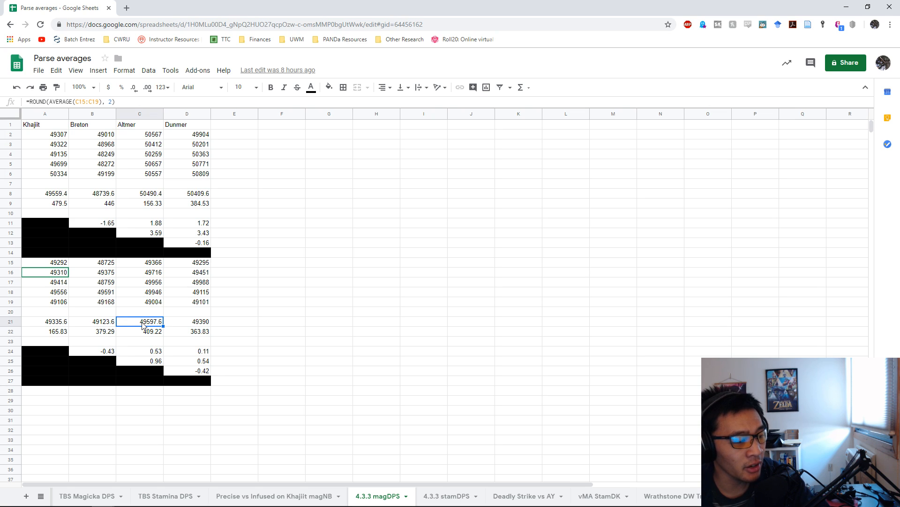
{"action": "left_click", "coordinate": [186, 321]}
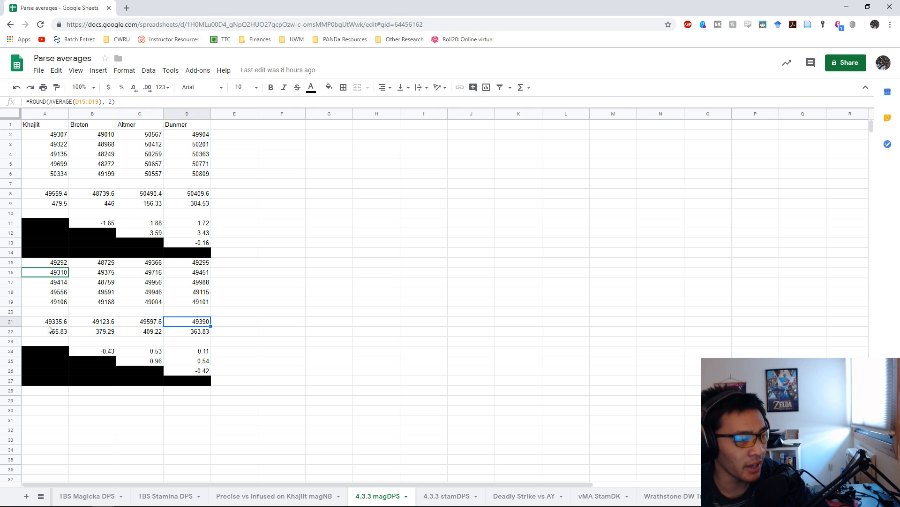
{"action": "left_click", "coordinate": [92, 321]}
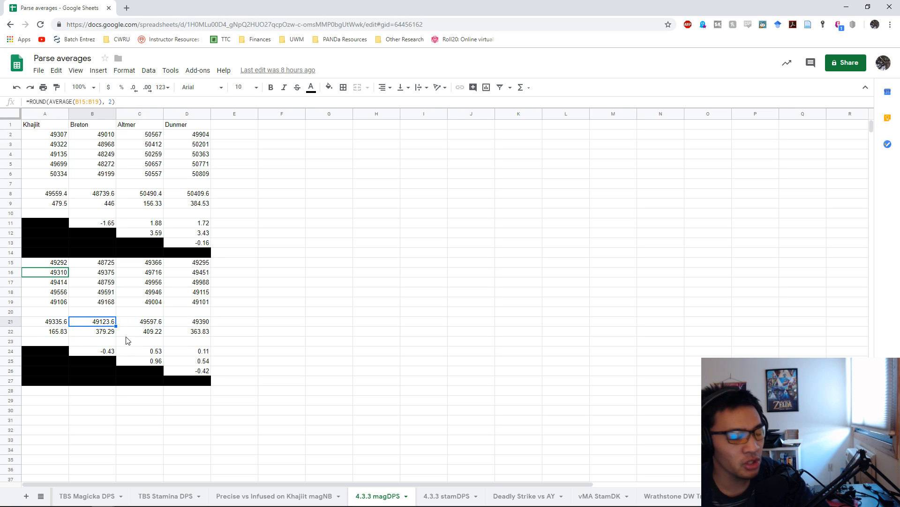
{"action": "mouse_move", "coordinate": [155, 363]}
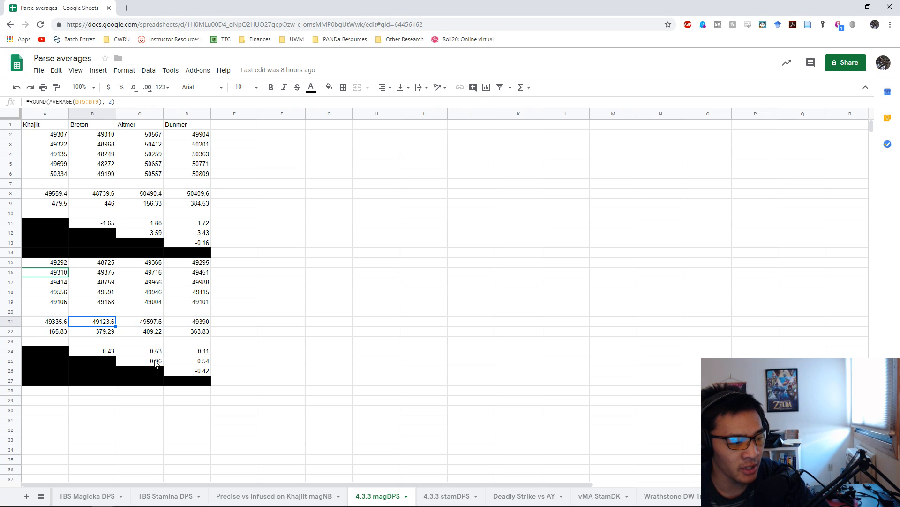
{"action": "left_click", "coordinate": [139, 360]}
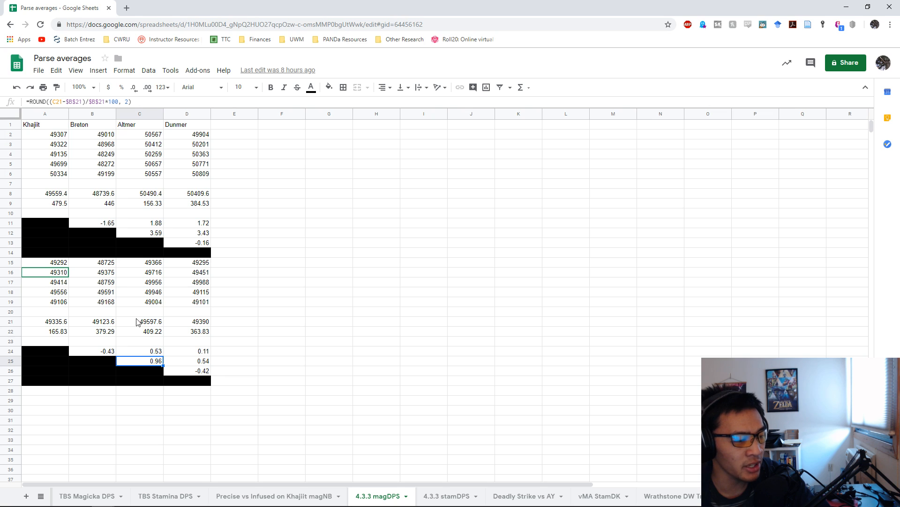
{"action": "left_click", "coordinate": [92, 321]}
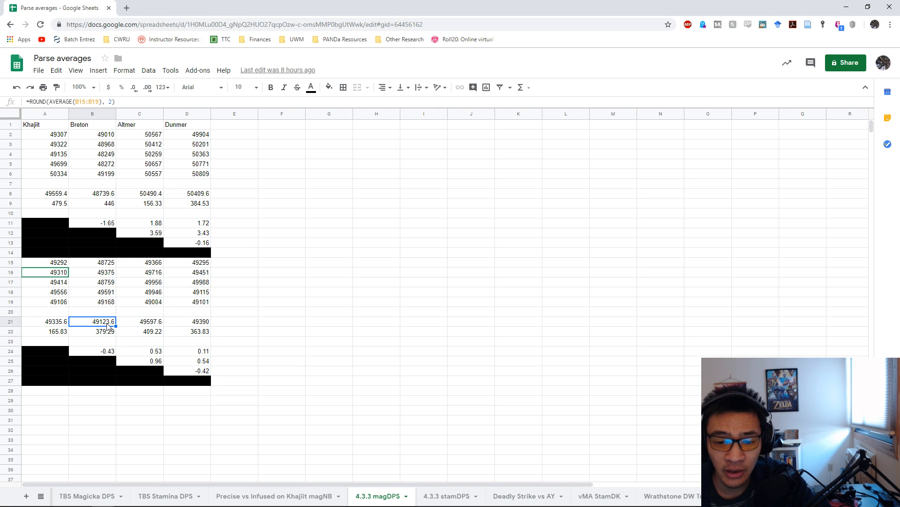
{"action": "mouse_move", "coordinate": [148, 310]}
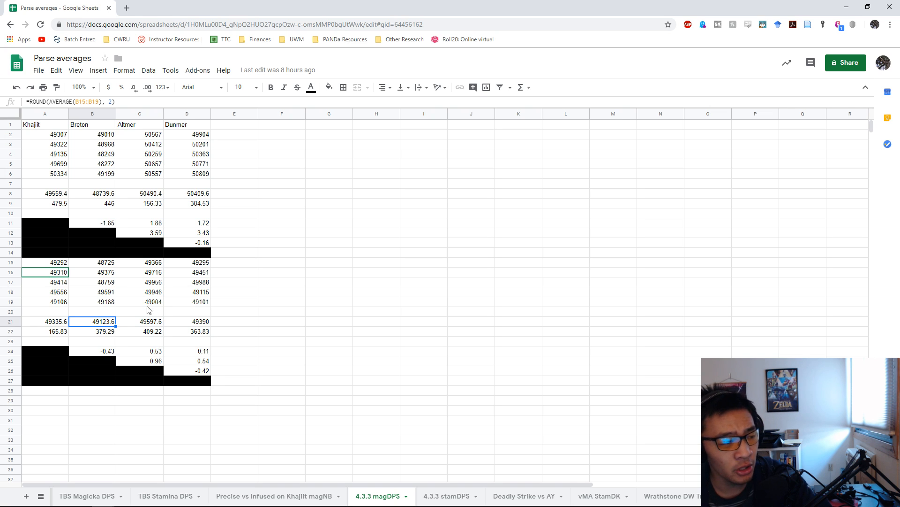
{"action": "left_click", "coordinate": [139, 321]}
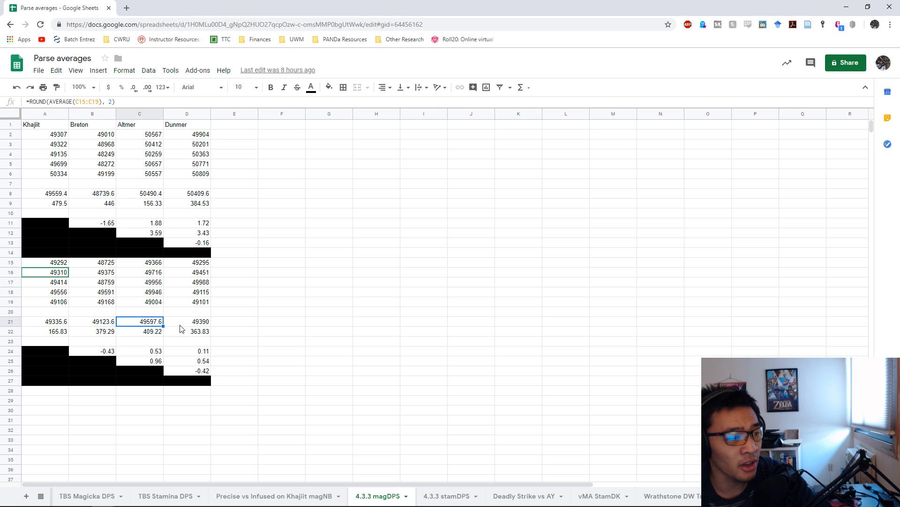
{"action": "left_click", "coordinate": [92, 320]}
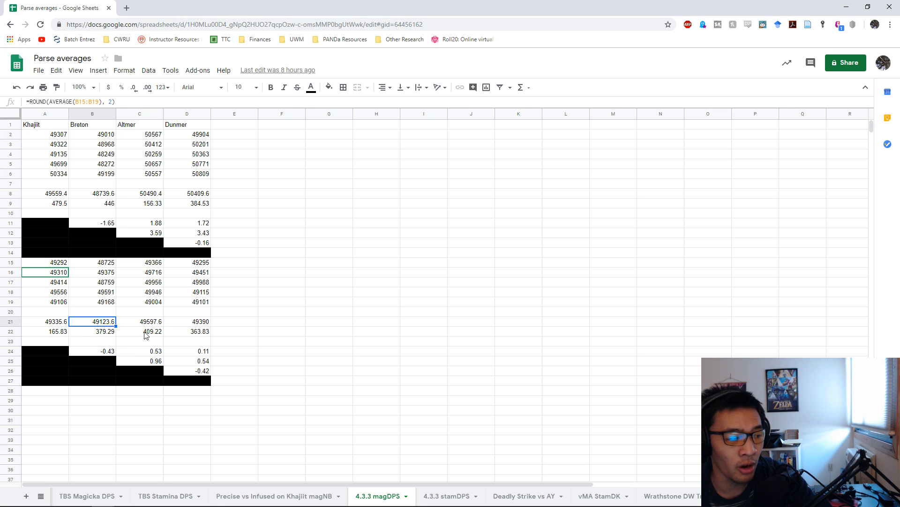
{"action": "left_click", "coordinate": [186, 321]}
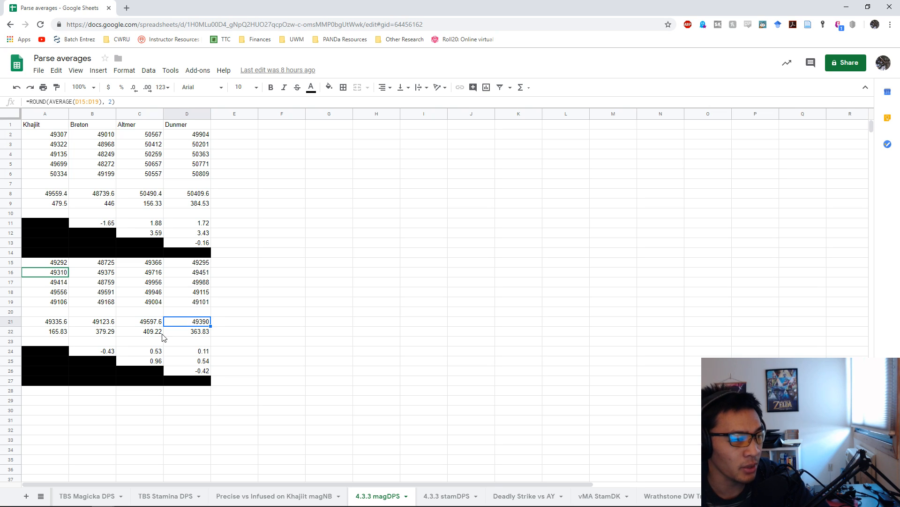
{"action": "mouse_move", "coordinate": [163, 344]}
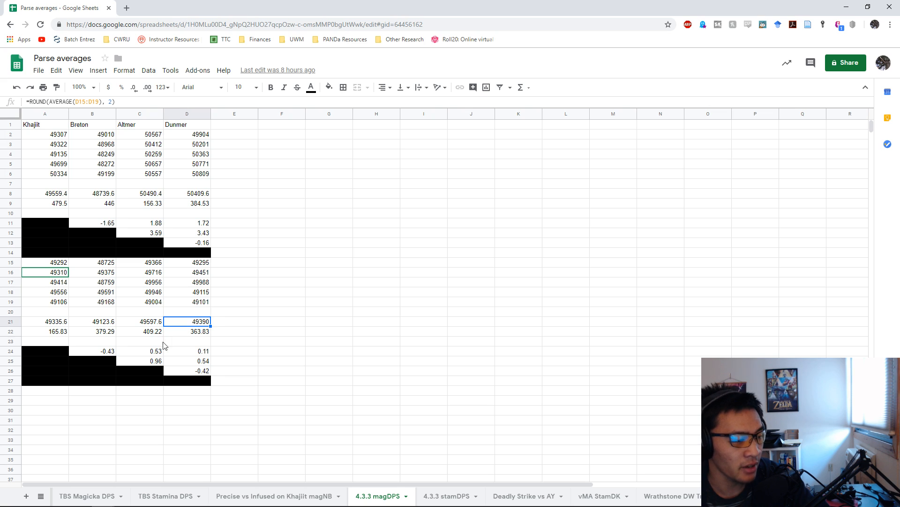
{"action": "left_click", "coordinate": [139, 361]}
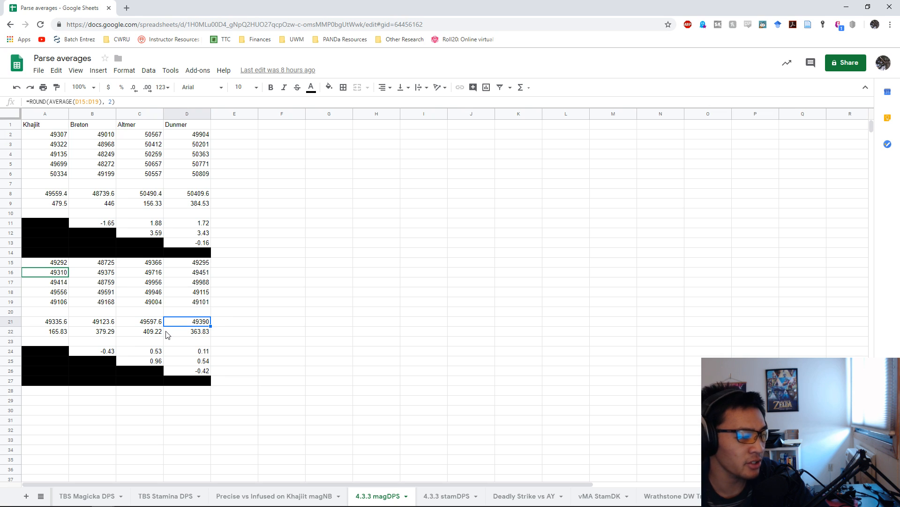
{"action": "left_click", "coordinate": [44, 321]}
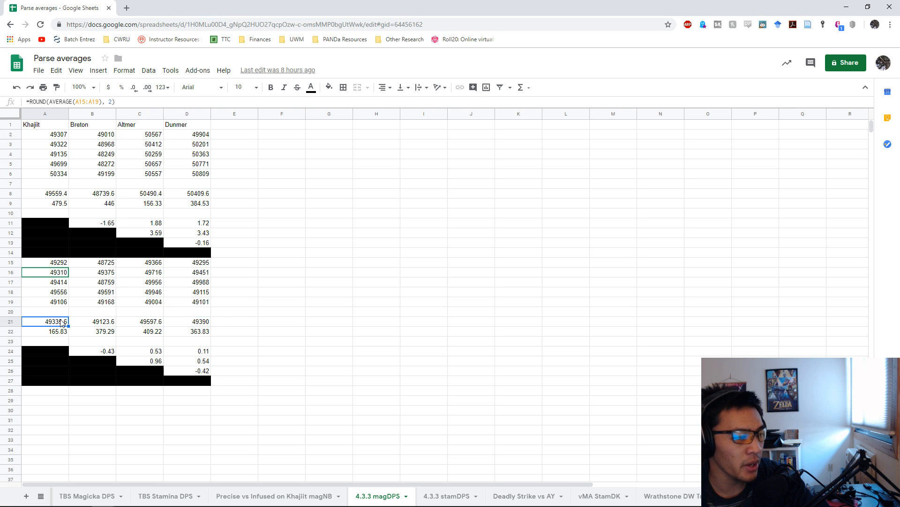
{"action": "right_click", "coordinate": [92, 311]}
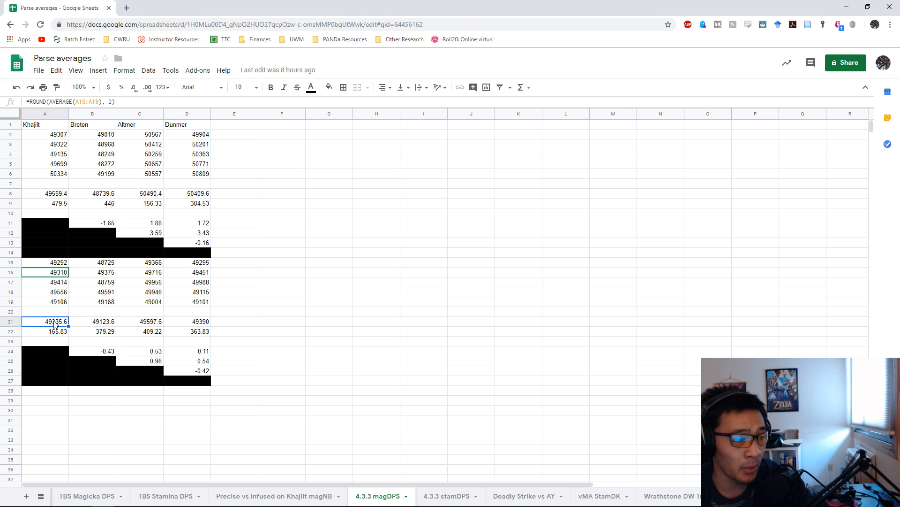
{"action": "left_click", "coordinate": [45, 193]}
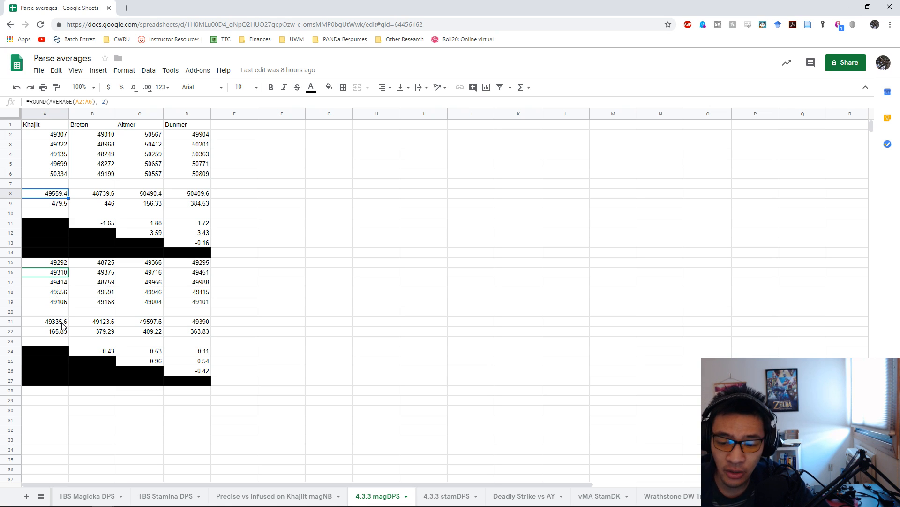
{"action": "mouse_move", "coordinate": [98, 328]}
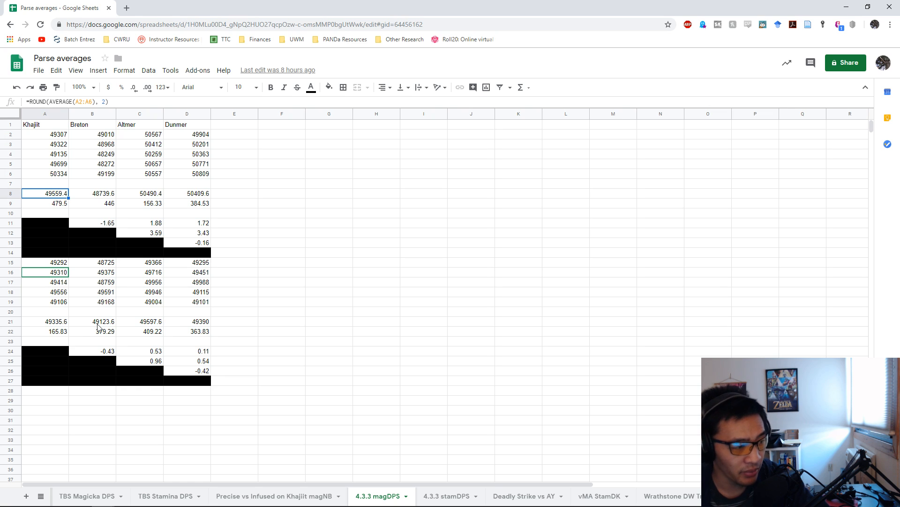
{"action": "mouse_move", "coordinate": [141, 328]}
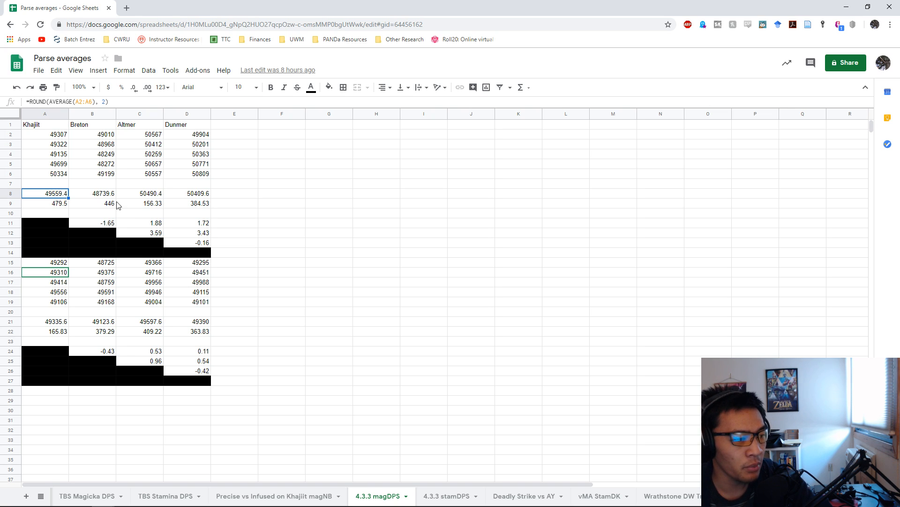
{"action": "left_click", "coordinate": [92, 193]}
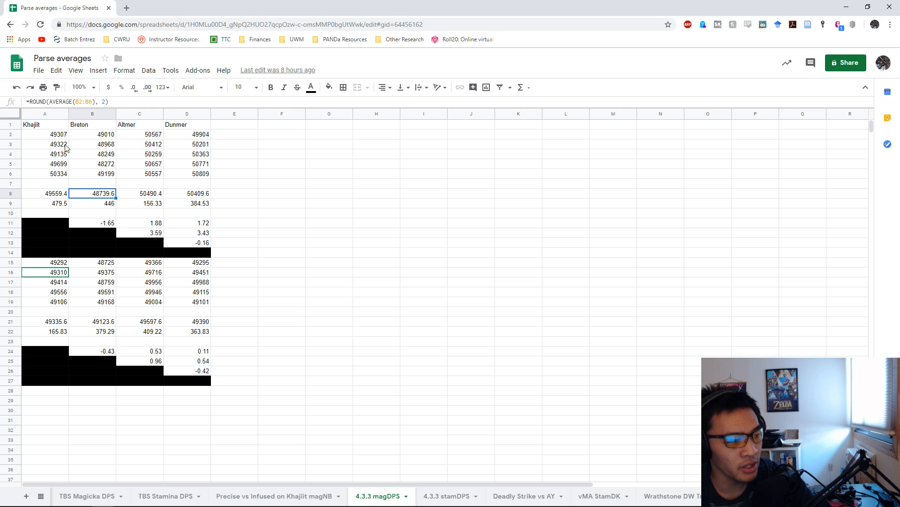
{"action": "mouse_move", "coordinate": [48, 190]}
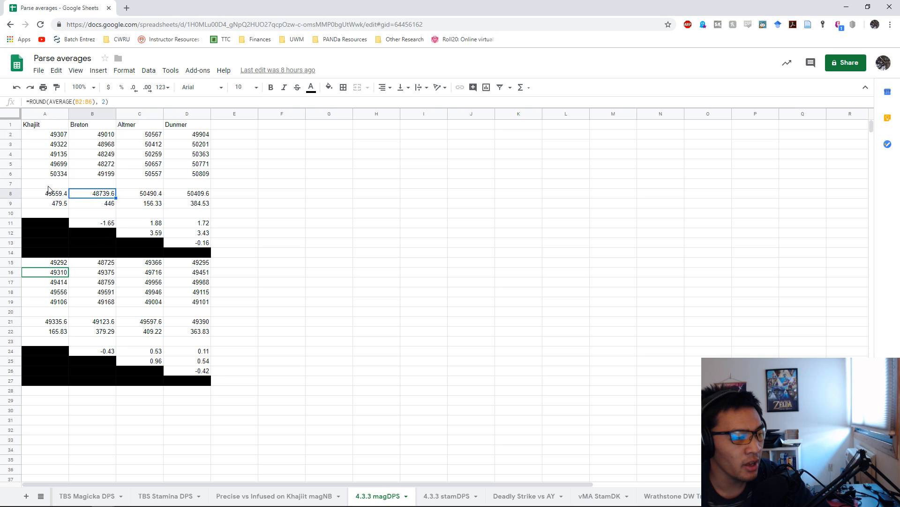
{"action": "left_click", "coordinate": [45, 321]}
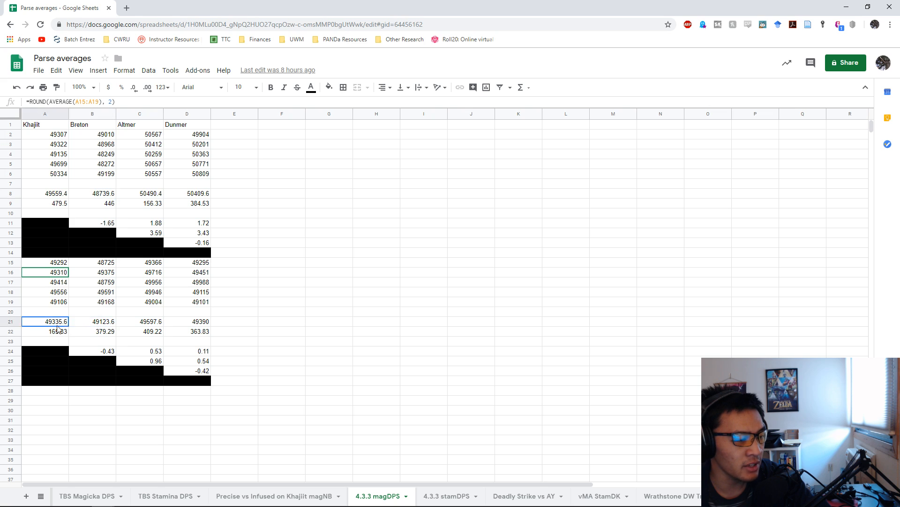
{"action": "left_click", "coordinate": [92, 320]}
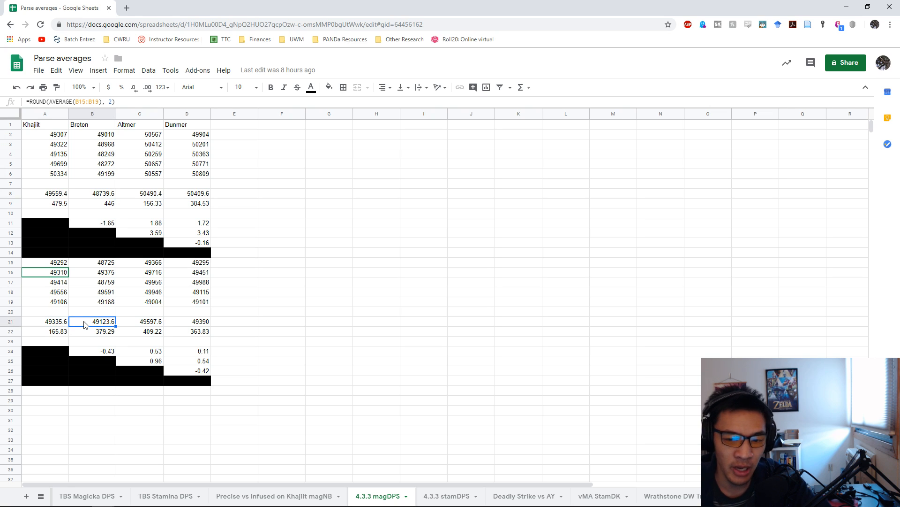